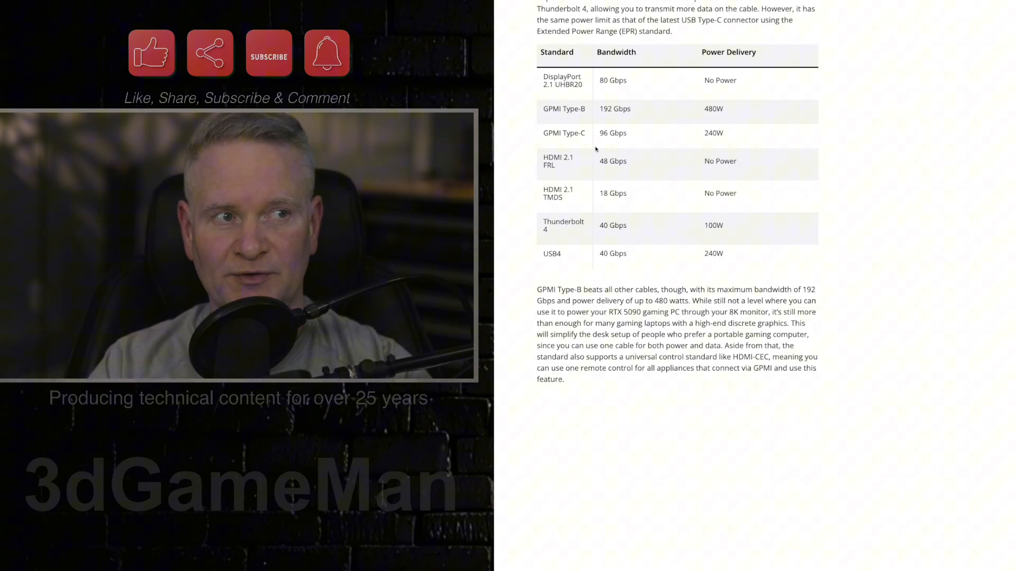
mouse_move(602, 231)
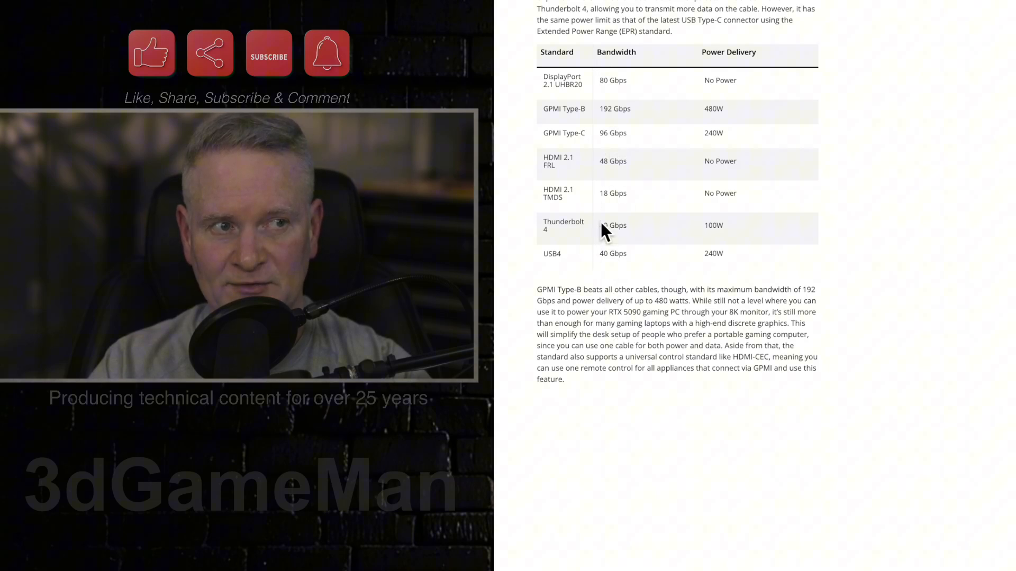
mouse_move(573, 153)
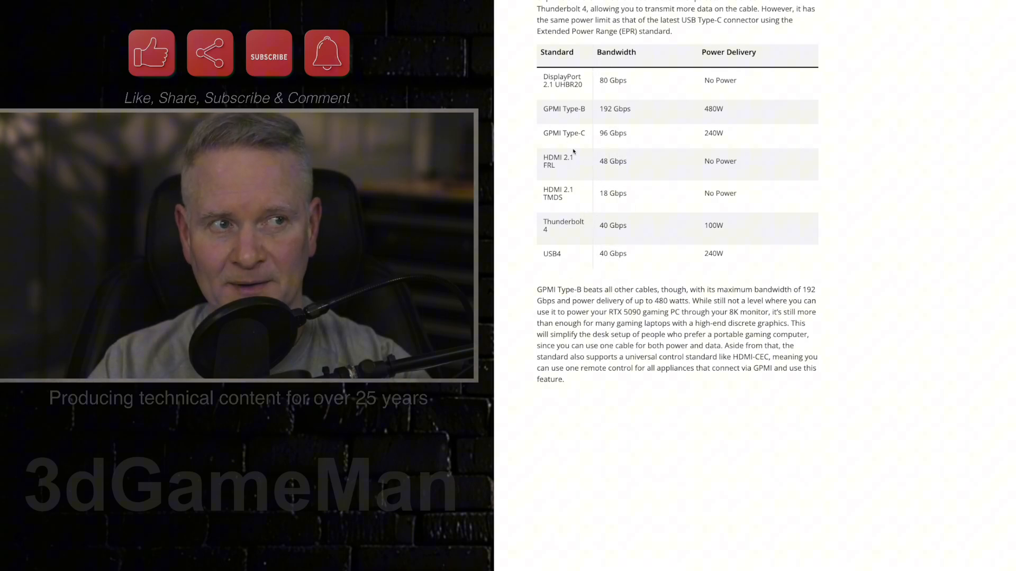
mouse_move(555, 116)
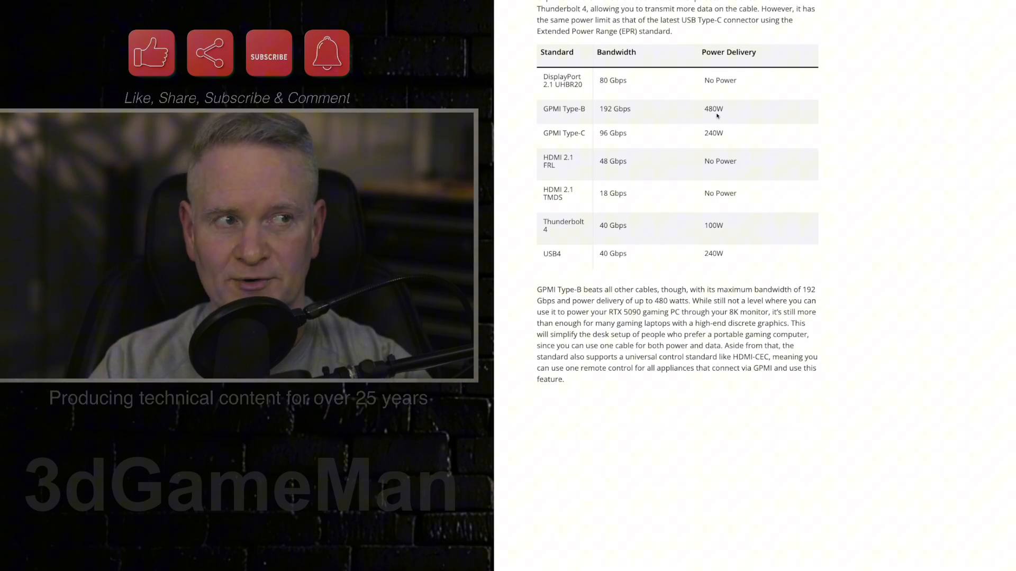
mouse_move(607, 140)
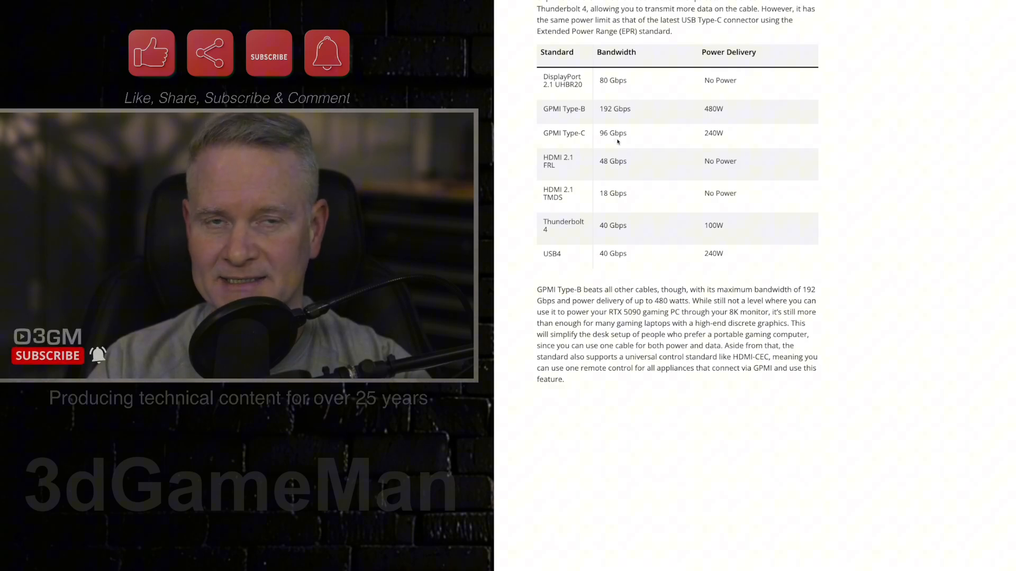
mouse_move(711, 144)
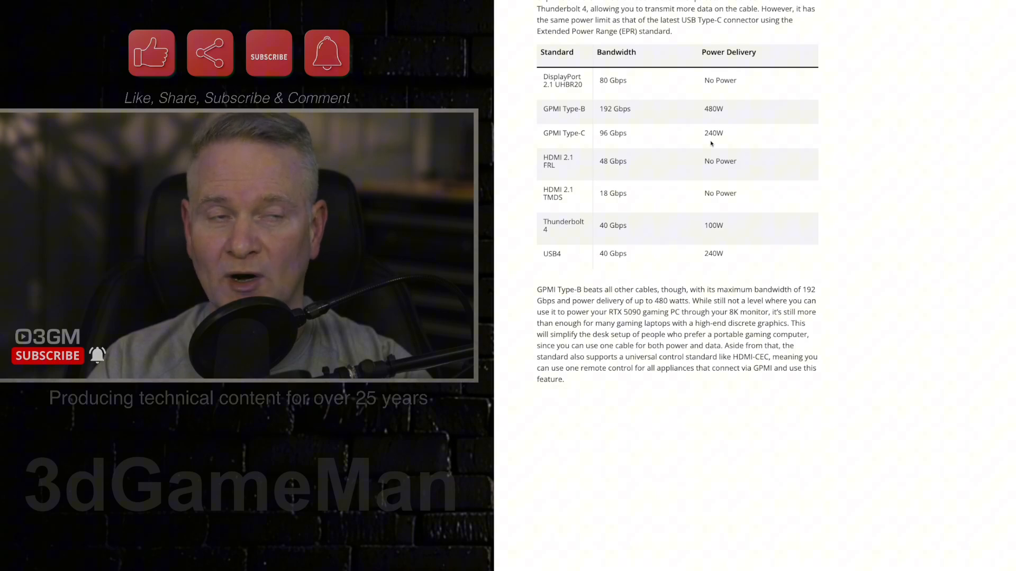